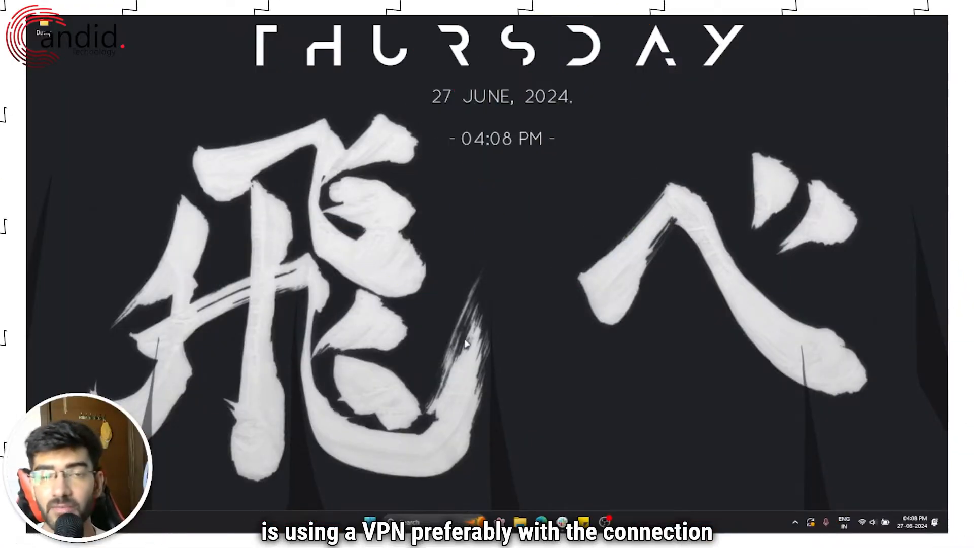
# - Connect the VPN app to a United States location
pyautogui.click(390, 521)
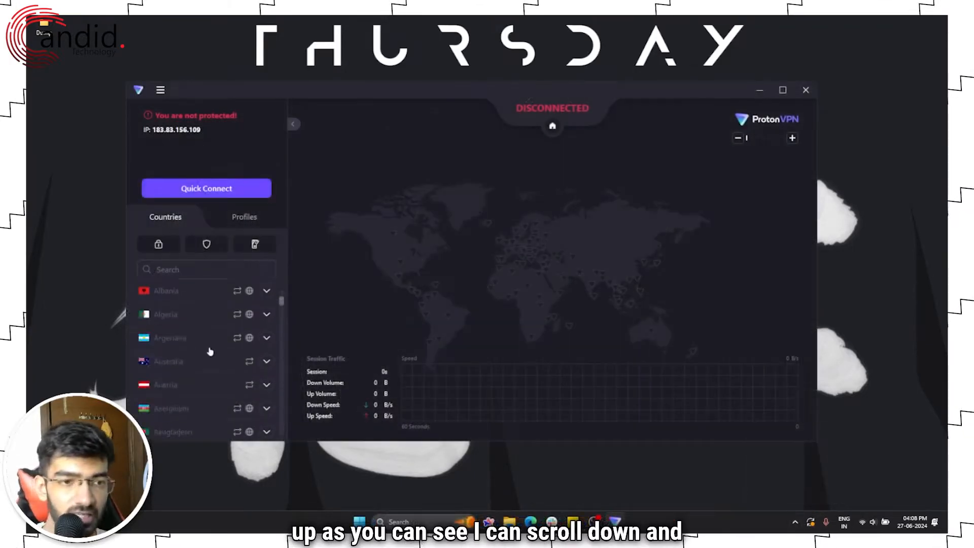
pyautogui.scroll(-3)
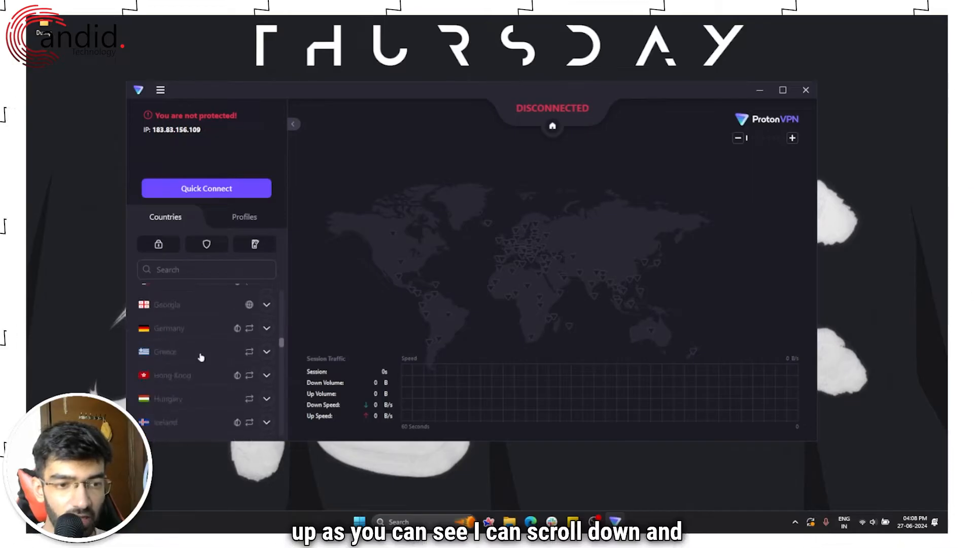
pyautogui.scroll(-3)
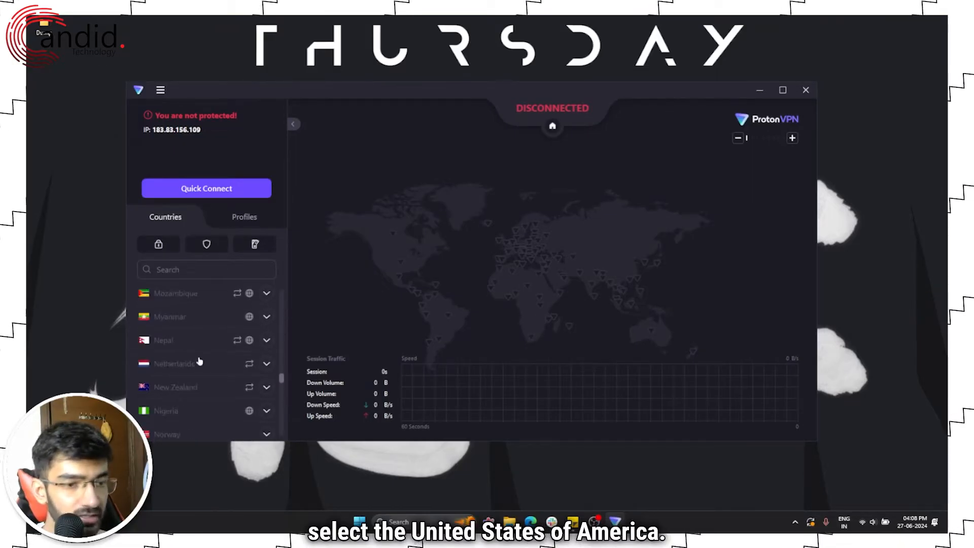
pyautogui.scroll(-3)
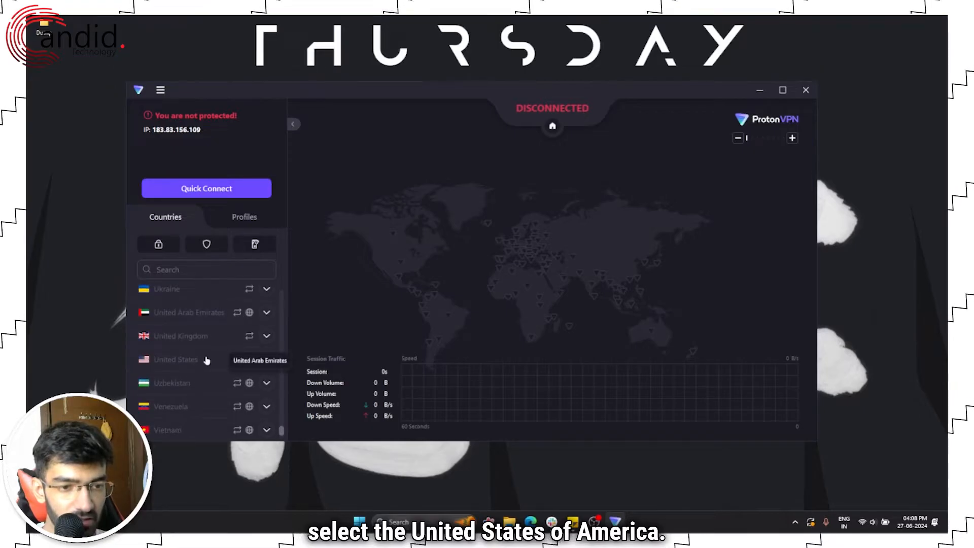
pyautogui.click(176, 359)
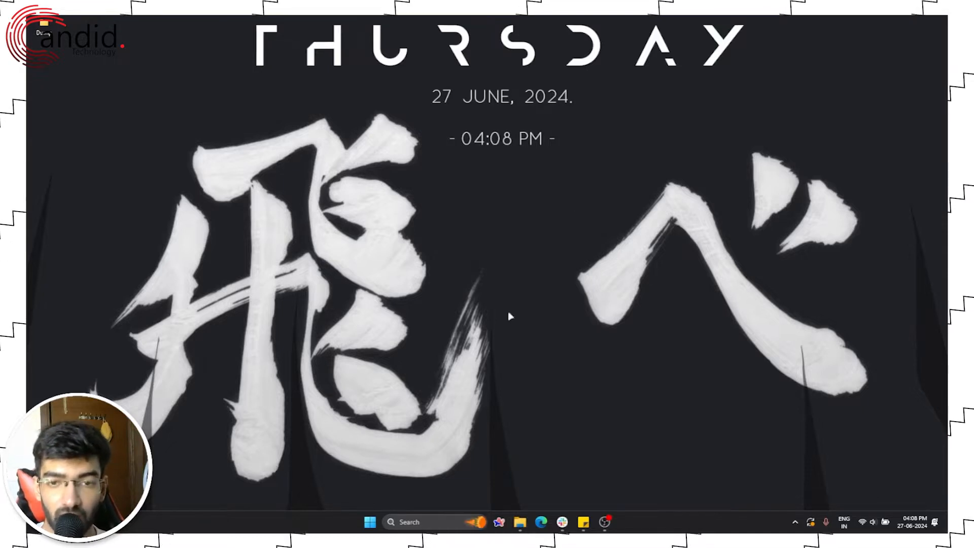
# - Launch Control Panel from Start and go through Network and Sharing Center to the adapter list
pyautogui.rightClick(510, 316)
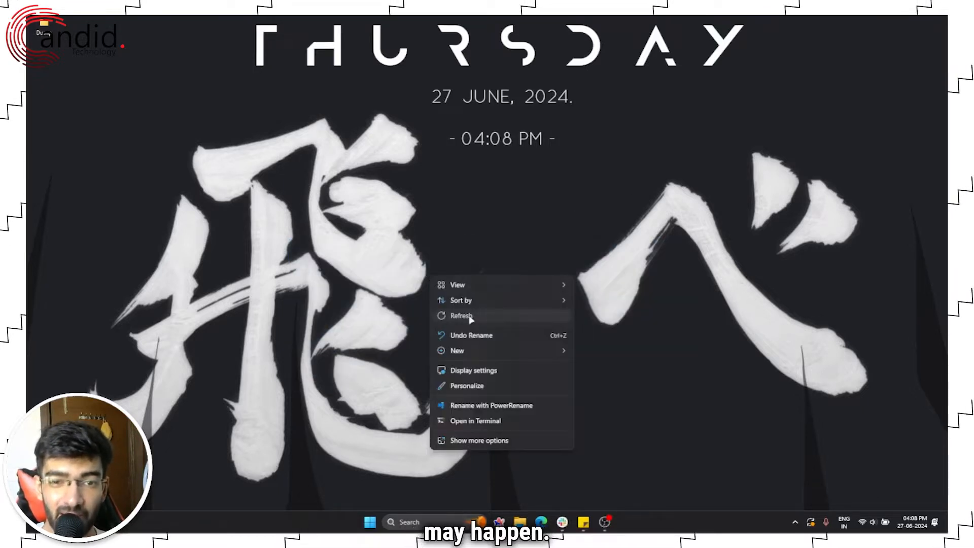
pyautogui.click(369, 521)
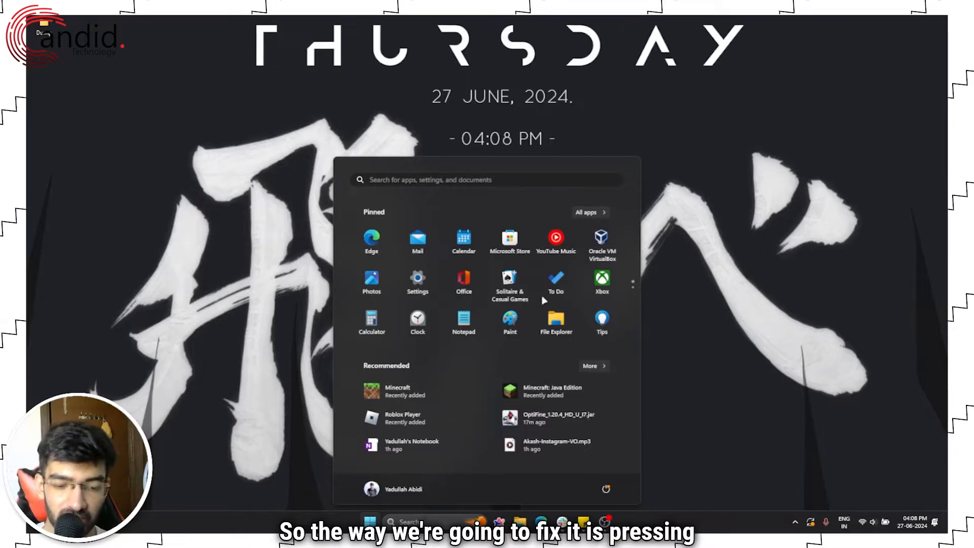
pyautogui.write('control panel')
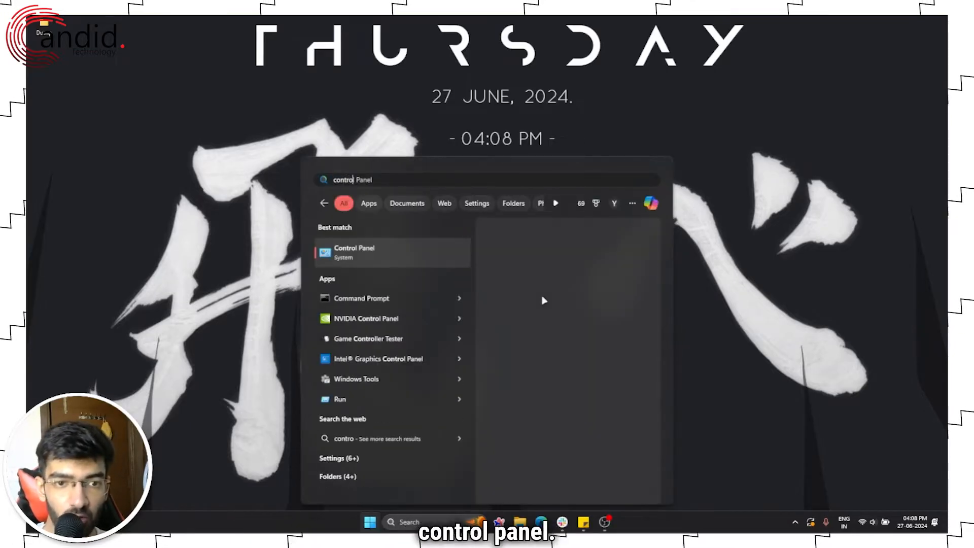
pyautogui.click(355, 252)
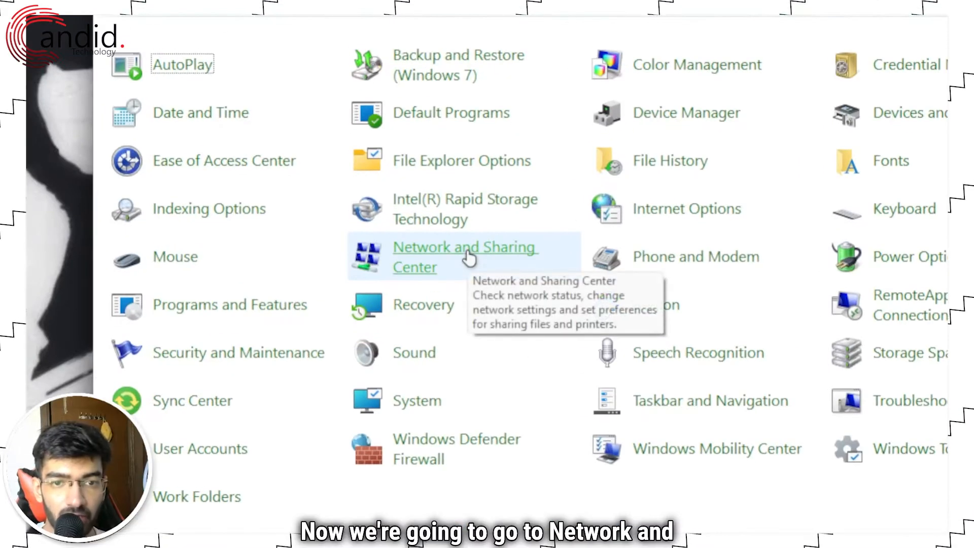
pyautogui.click(464, 256)
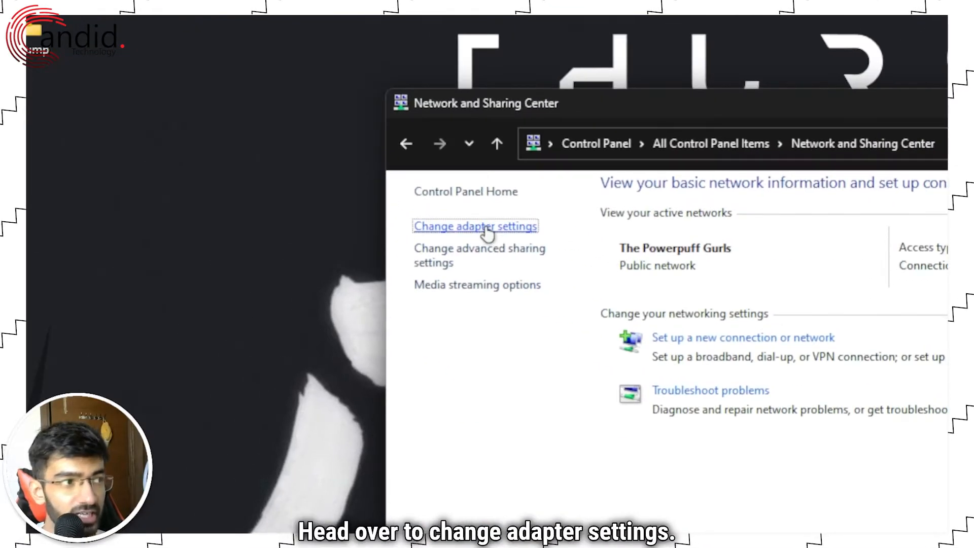
pyautogui.click(476, 226)
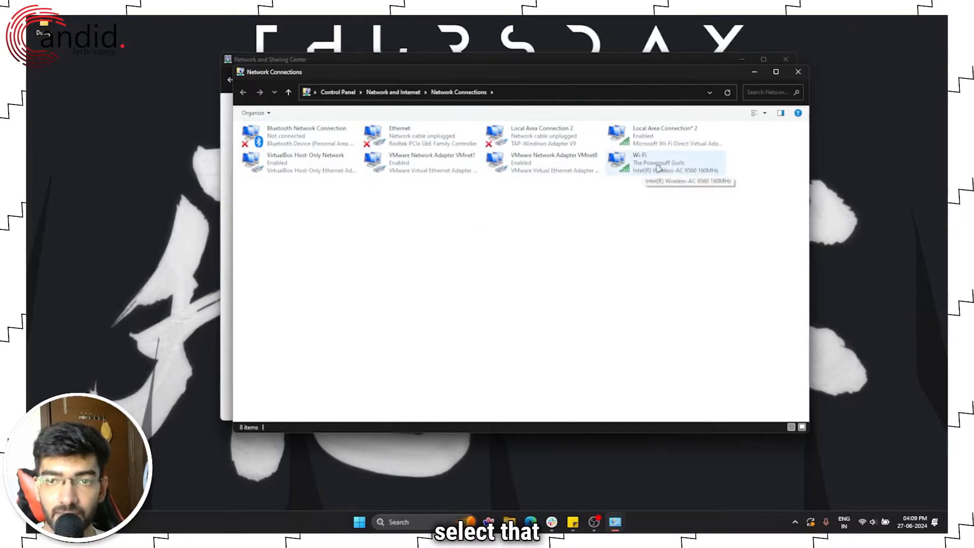
# - Open Internet Protocol Version 4 (TCP/IPv4) properties for the Wi-Fi adapter
pyautogui.rightClick(659, 163)
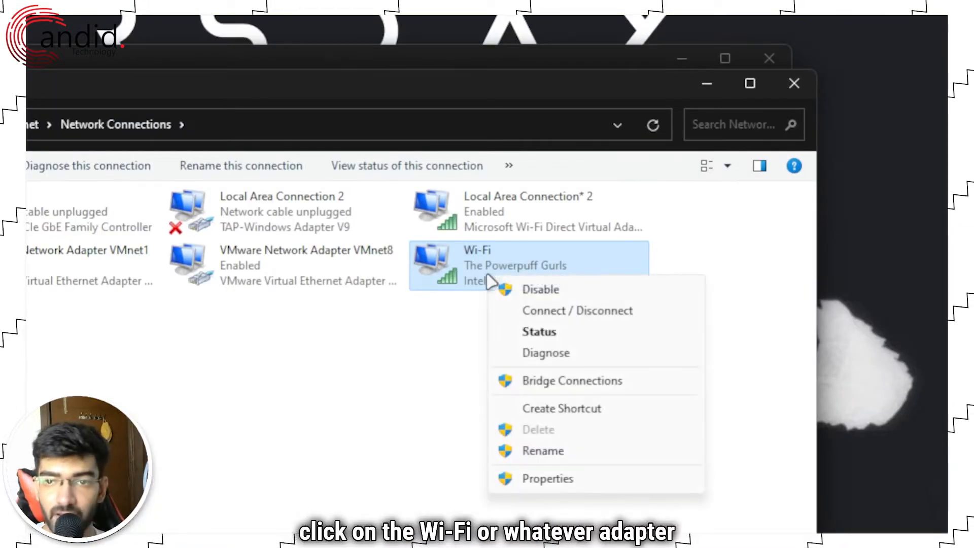
pyautogui.moveTo(575, 324)
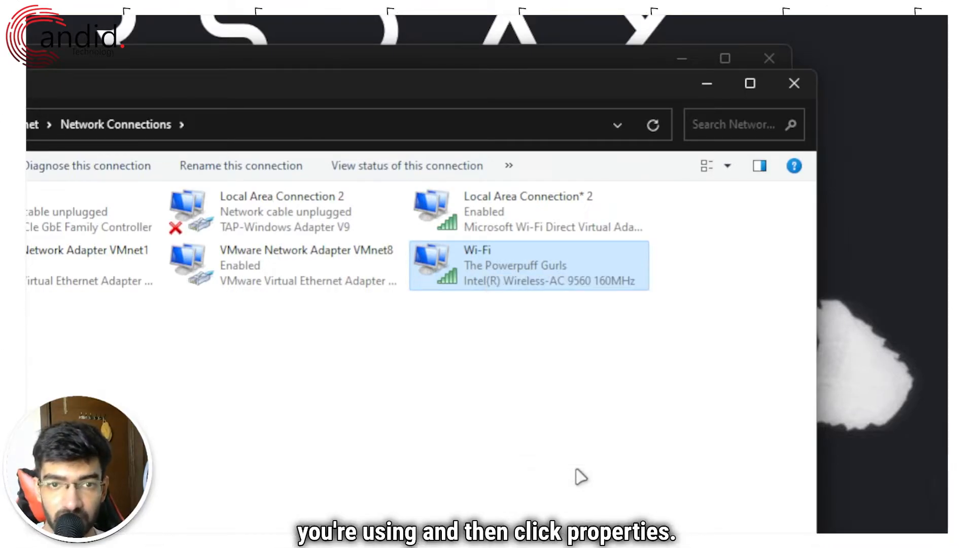
pyautogui.click(515, 266)
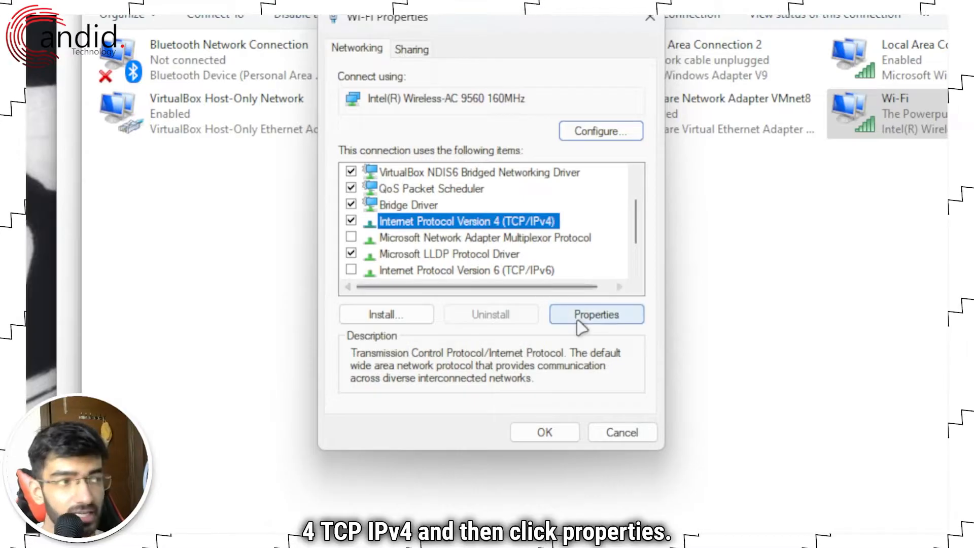
pyautogui.click(596, 315)
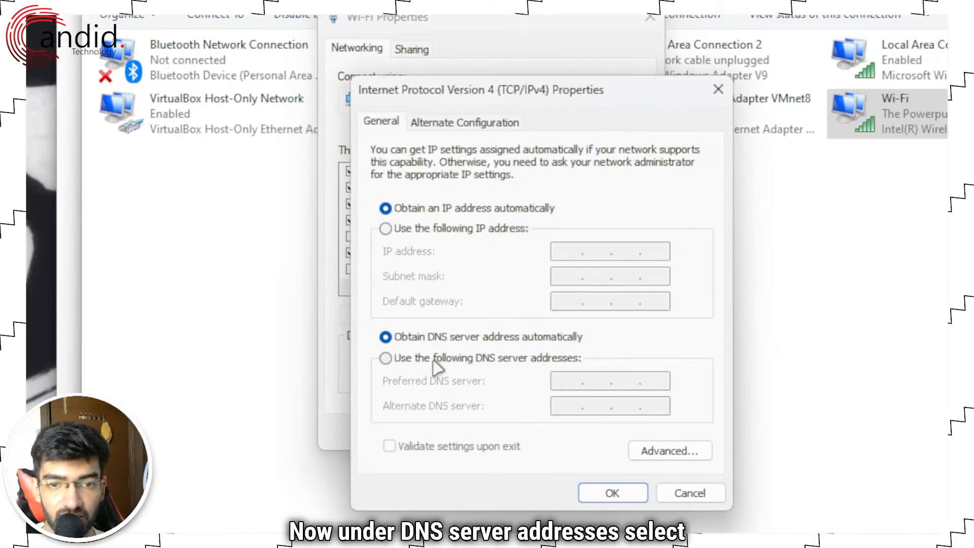
# - Switch Wi-Fi DNS to manual, enter 1.1.1.1 as preferred, and begin the alternate address
pyautogui.click(386, 358)
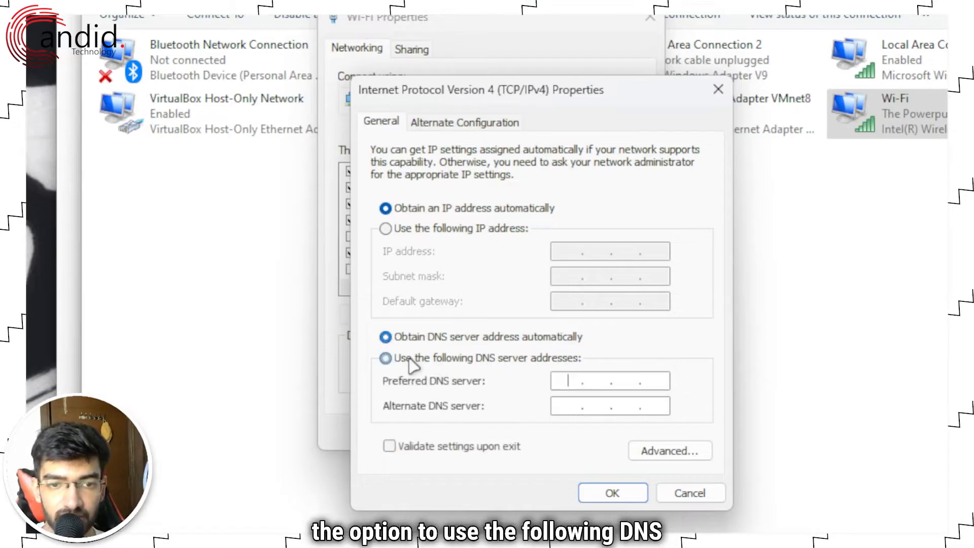
pyautogui.click(385, 358)
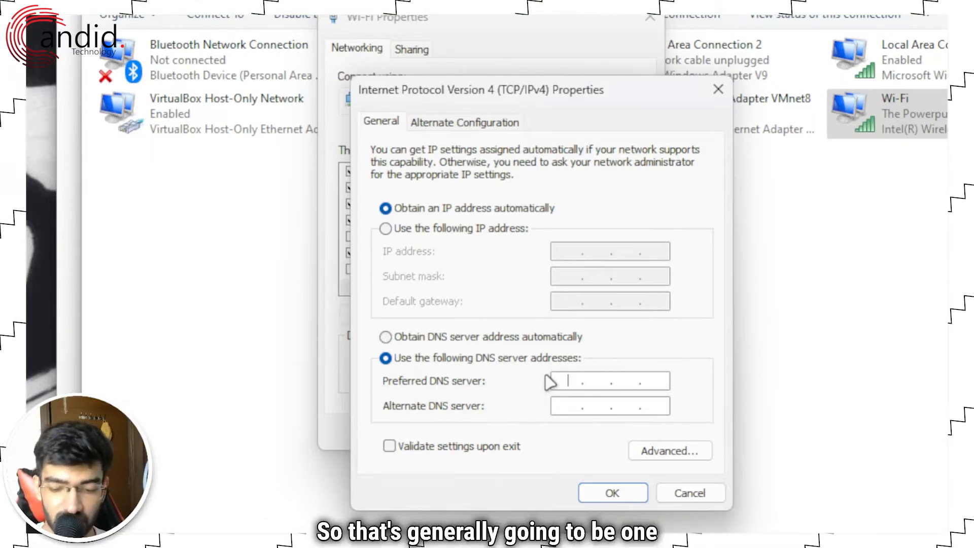
pyautogui.write('1.1.1.')
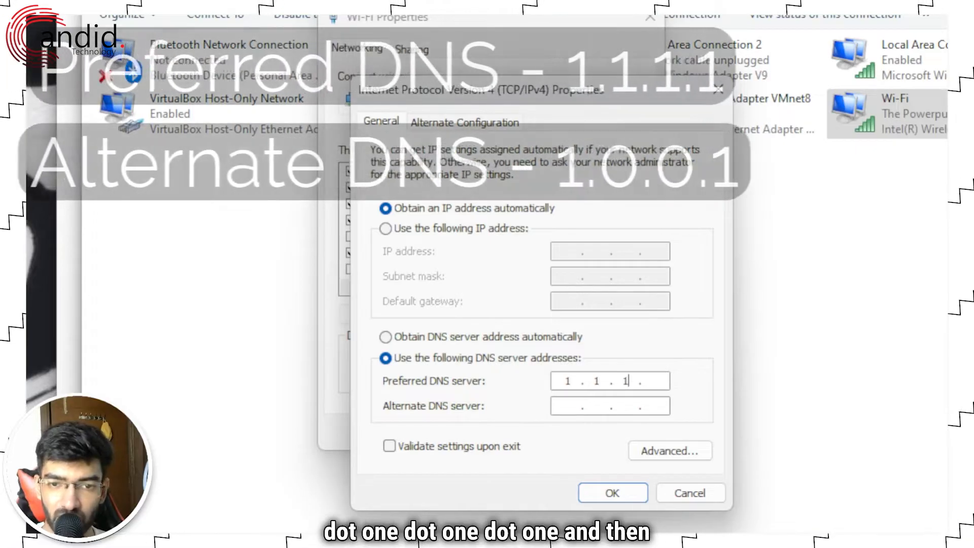
pyautogui.write('11')
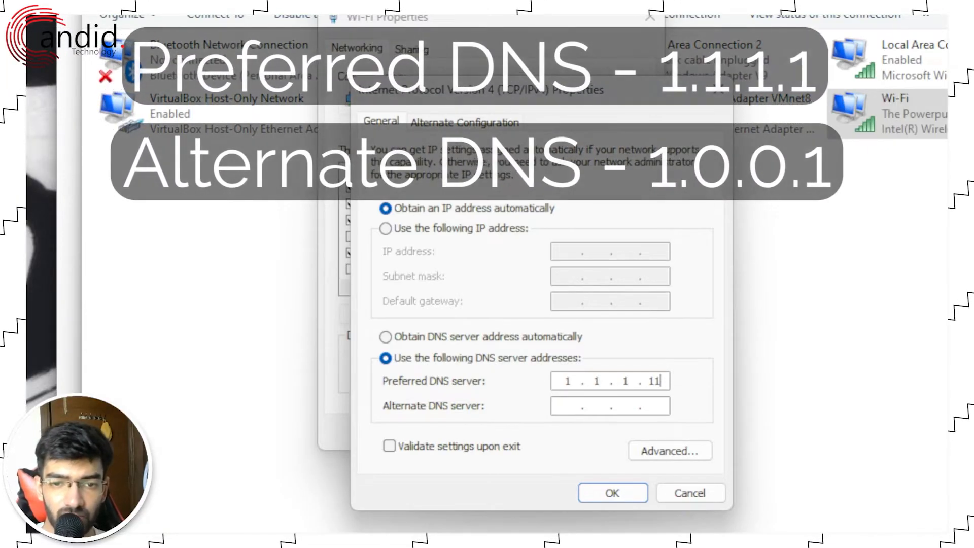
pyautogui.press('Backspace')
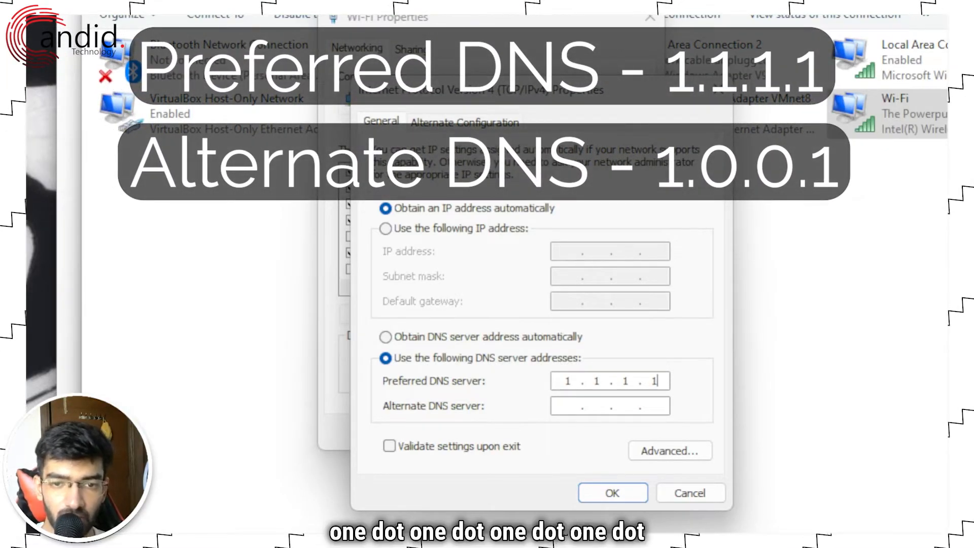
pyautogui.write('1.1')
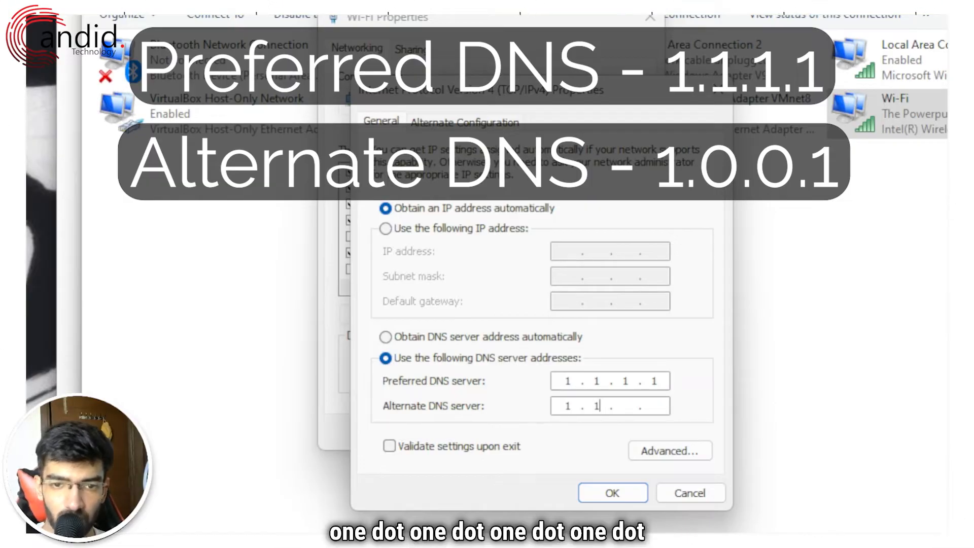
pyautogui.write('0')
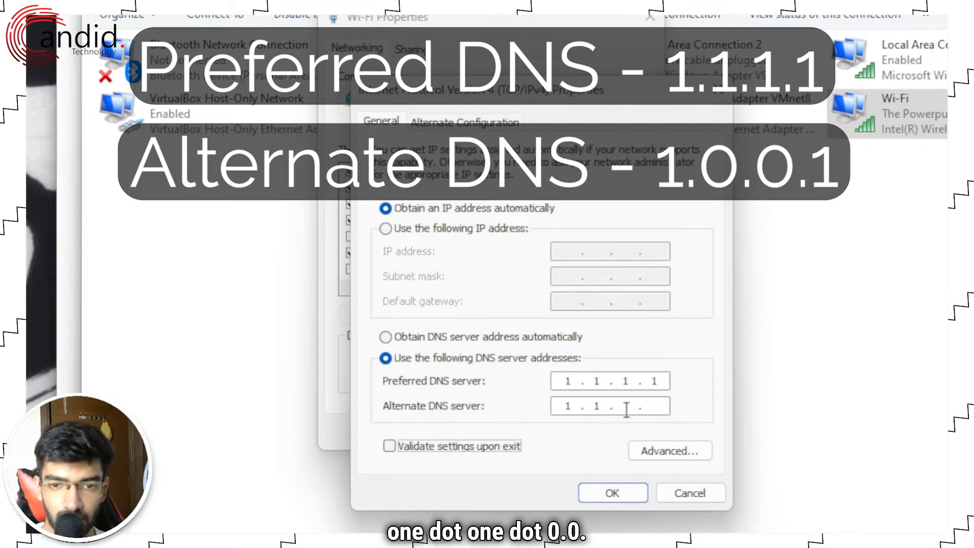
pyautogui.write('0')
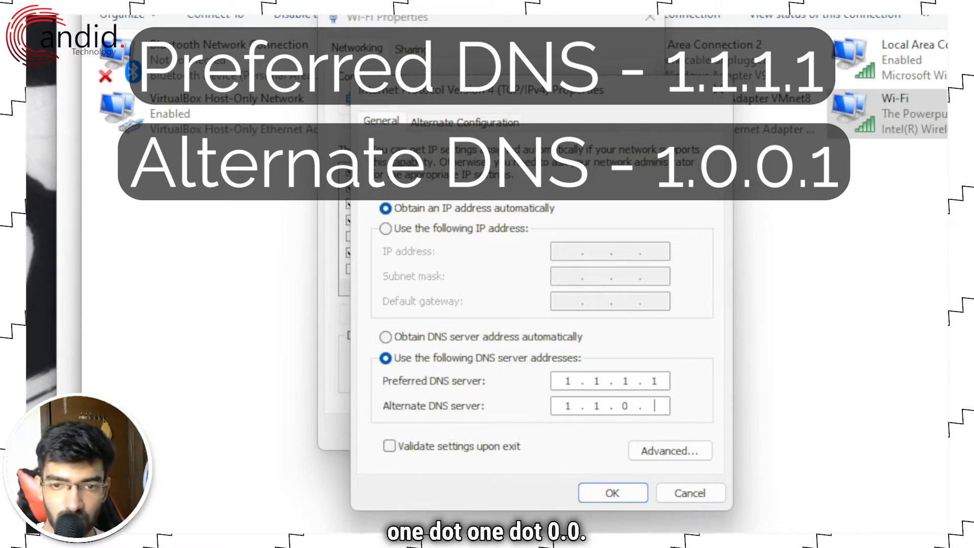
pyautogui.write('0')
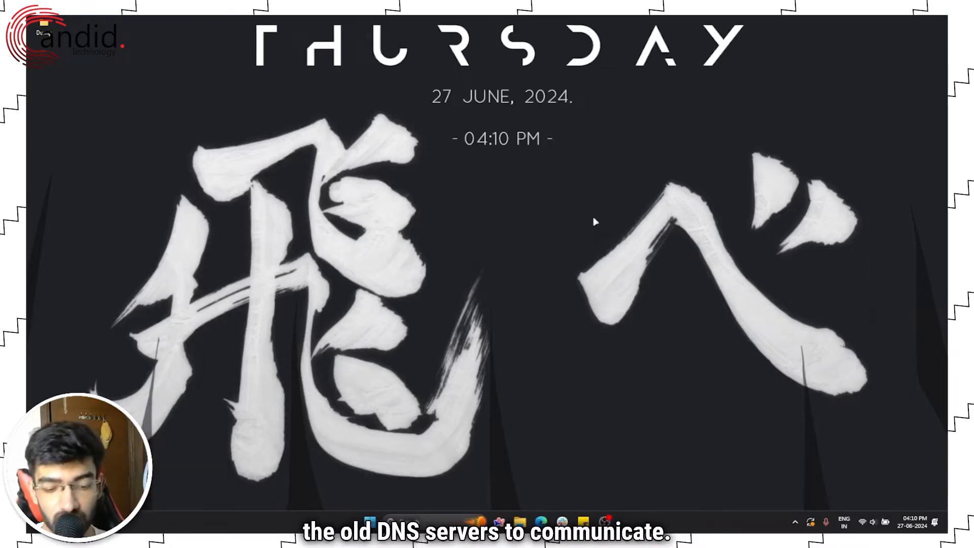
# - Launch Command Prompt via the Run dialog with 'cmd'
pyautogui.press('Win+r')
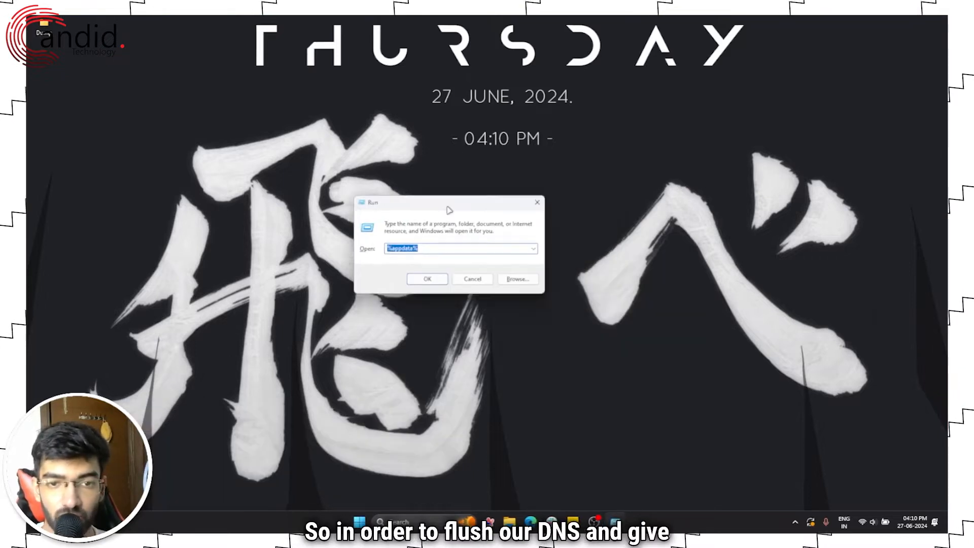
pyautogui.moveTo(448, 202); pyautogui.dragTo(505, 172)
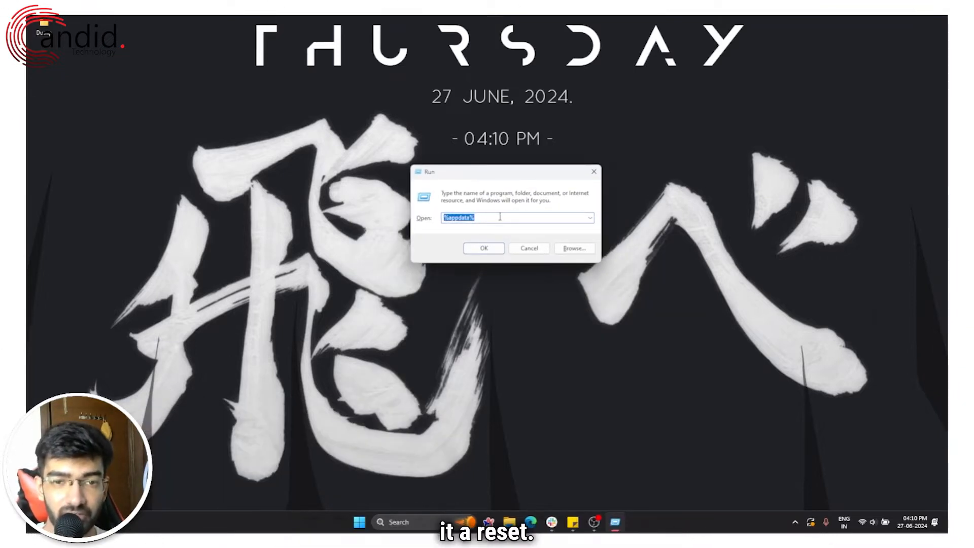
pyautogui.write('cmd')
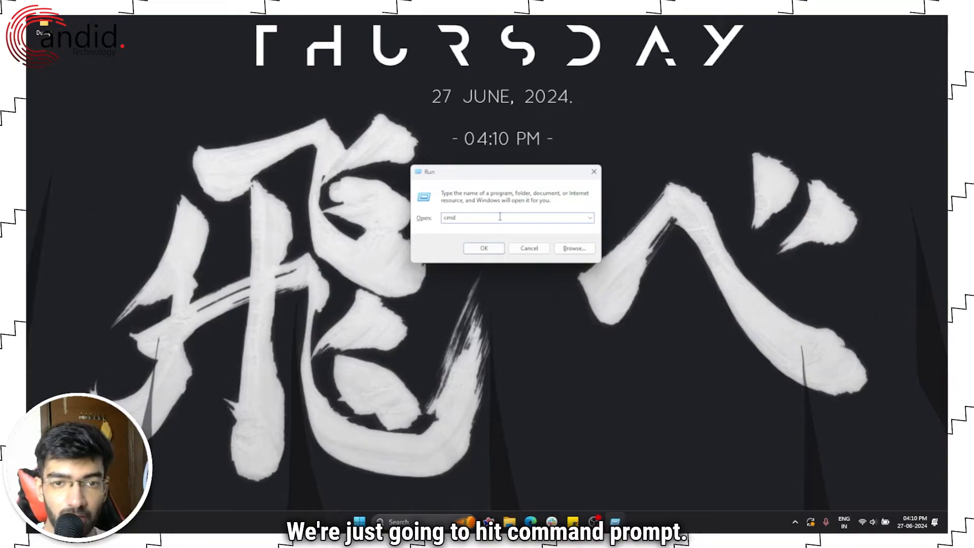
pyautogui.click(483, 248)
pyautogui.write('ipconfig /')
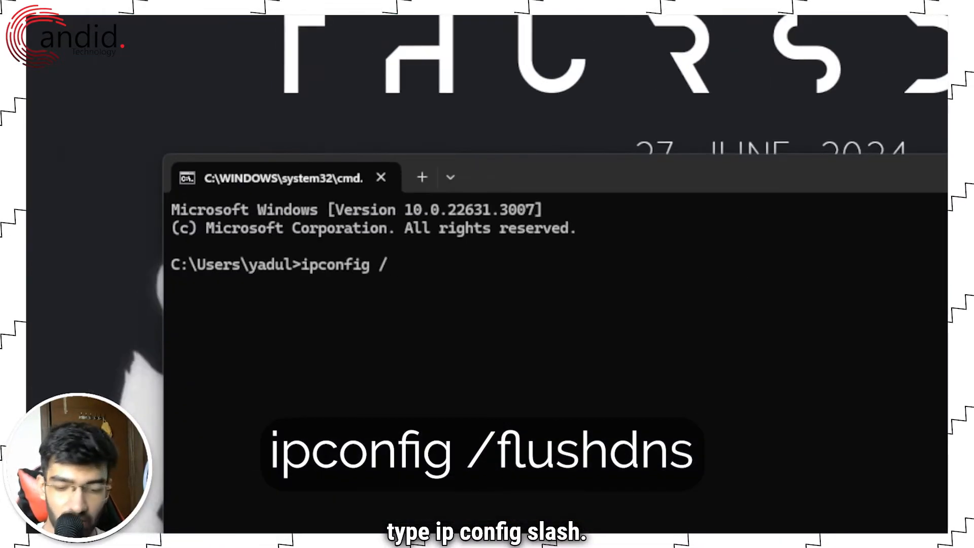
# - Run ipconfig /flushdns to clear the DNS cache, then close Command Prompt
pyautogui.write('flush')
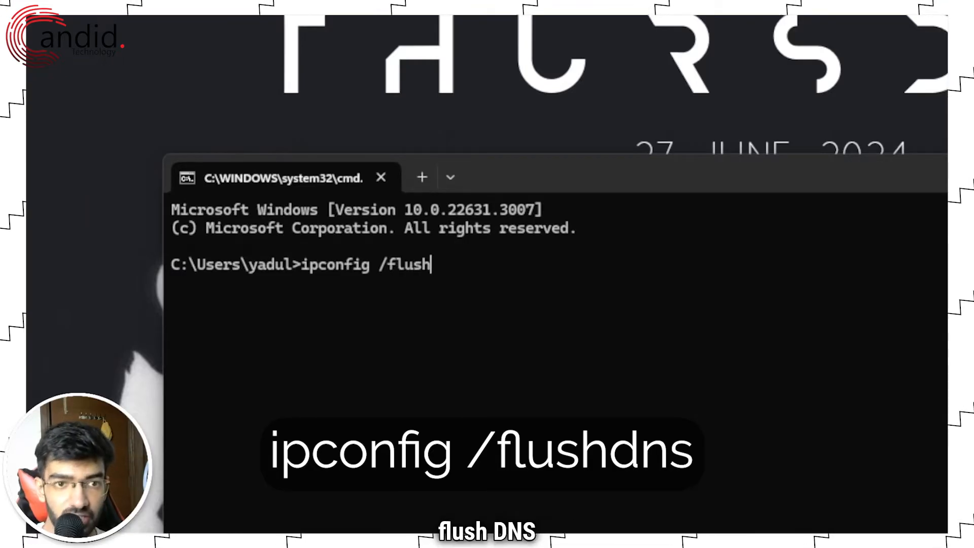
pyautogui.write('dns')
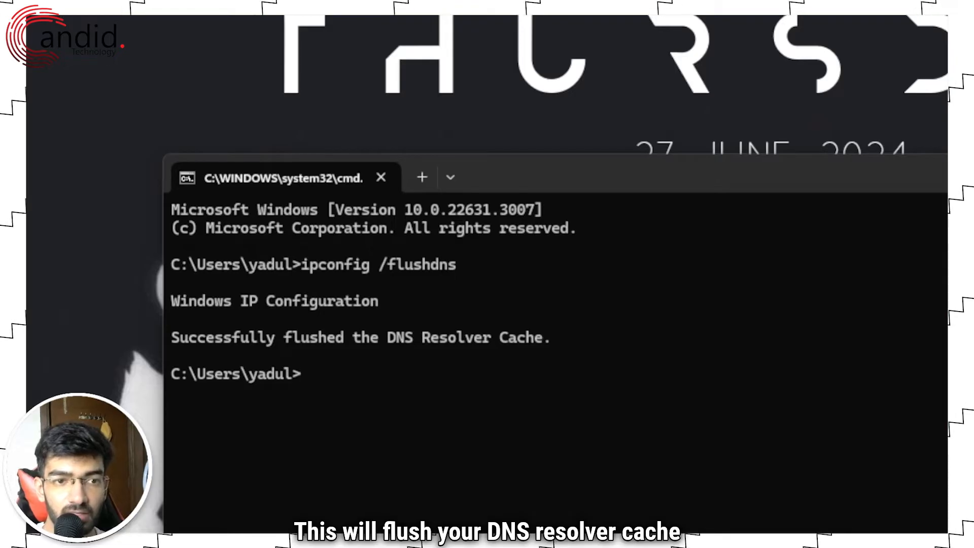
pyautogui.moveTo(335, 338); pyautogui.dragTo(620, 338)
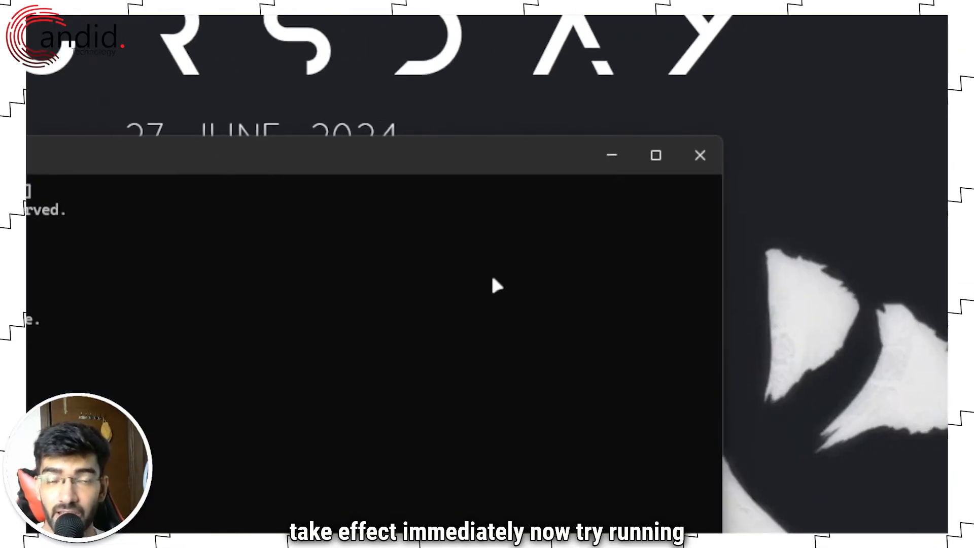
pyautogui.click(701, 155)
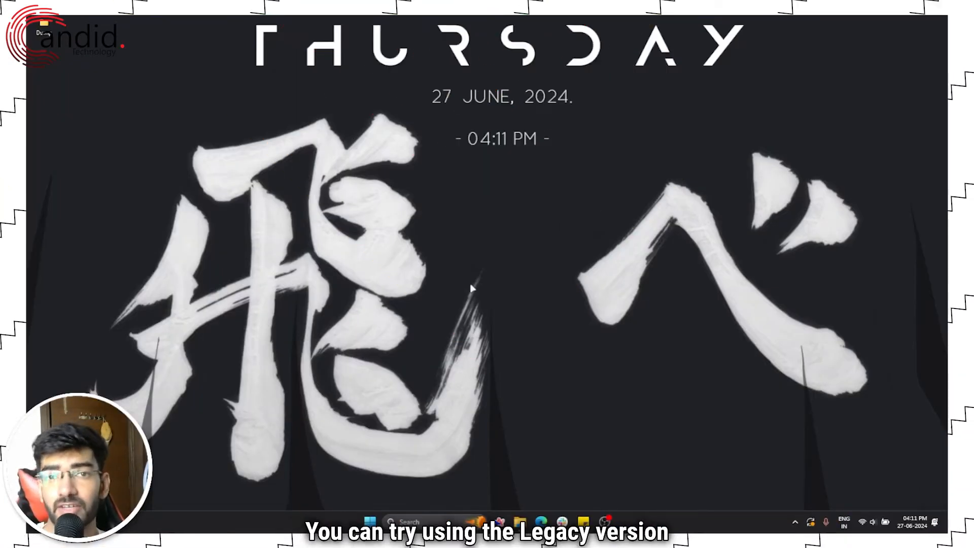
pyautogui.moveTo(507, 401)
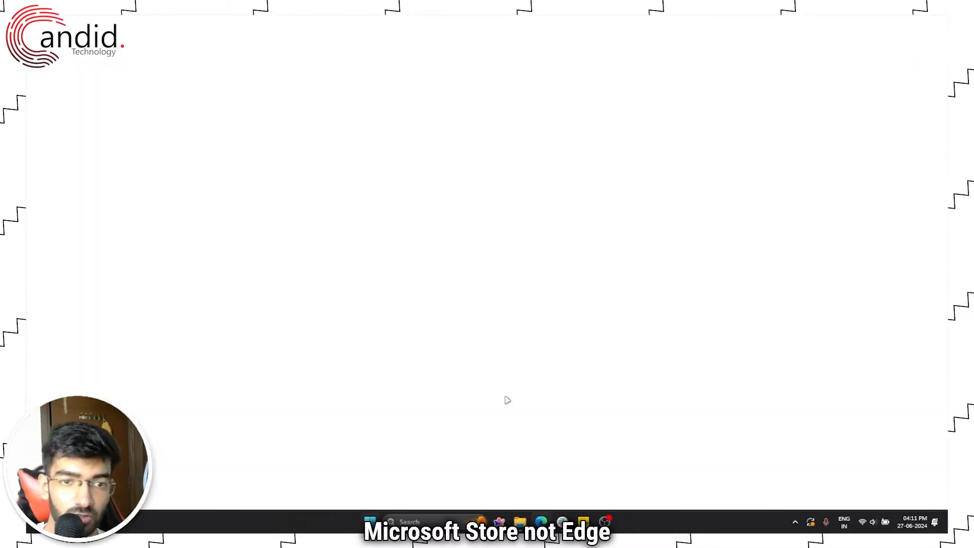
# - Launch Microsoft Store from Start and type 'ca' into its search
pyautogui.click(368, 521)
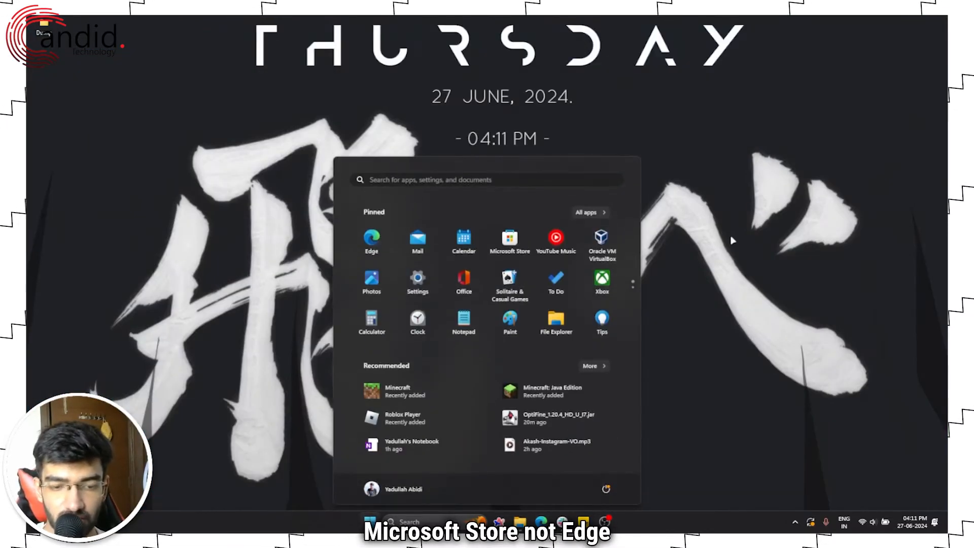
pyautogui.write('stpre')
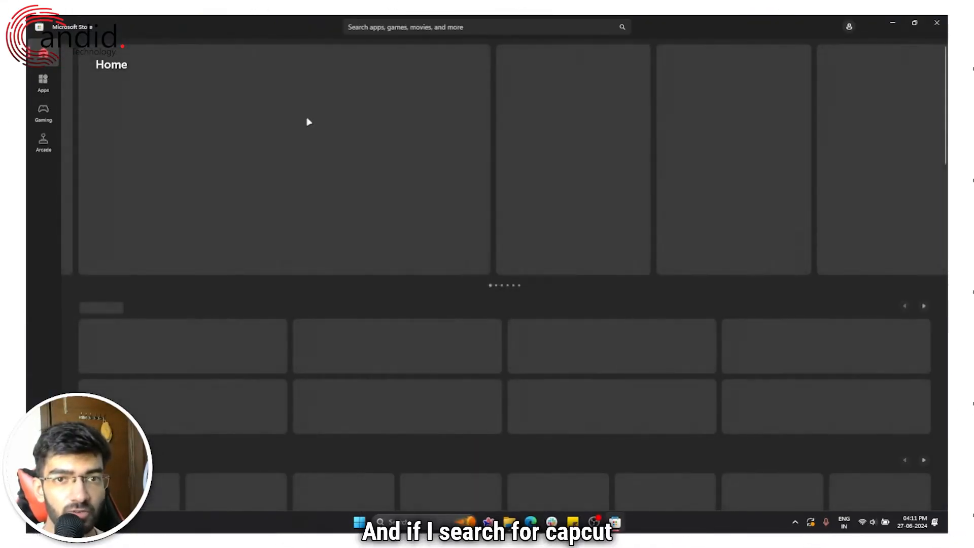
pyautogui.write('ca')
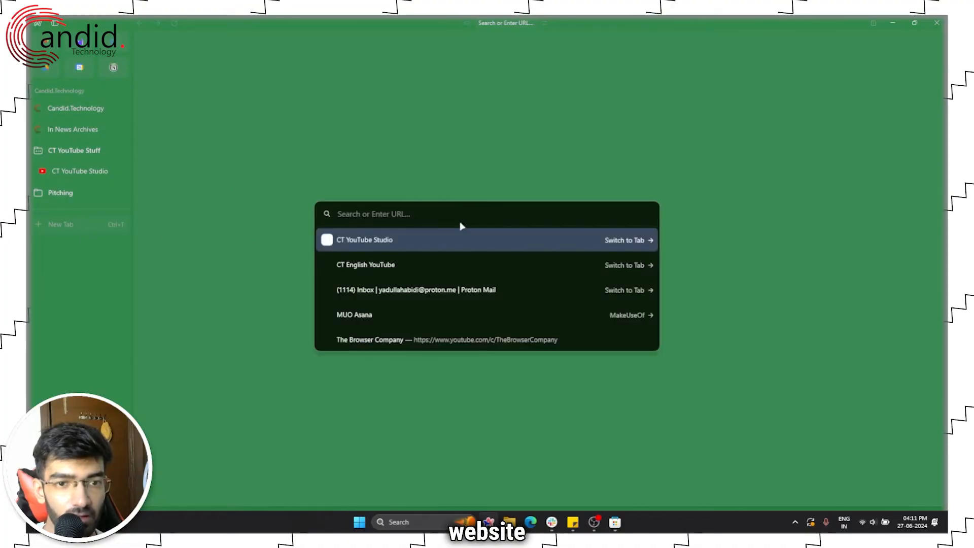
# - Google 'capcut' and open the Uptodown 'CapCut for Windows' result
pyautogui.write('capc')
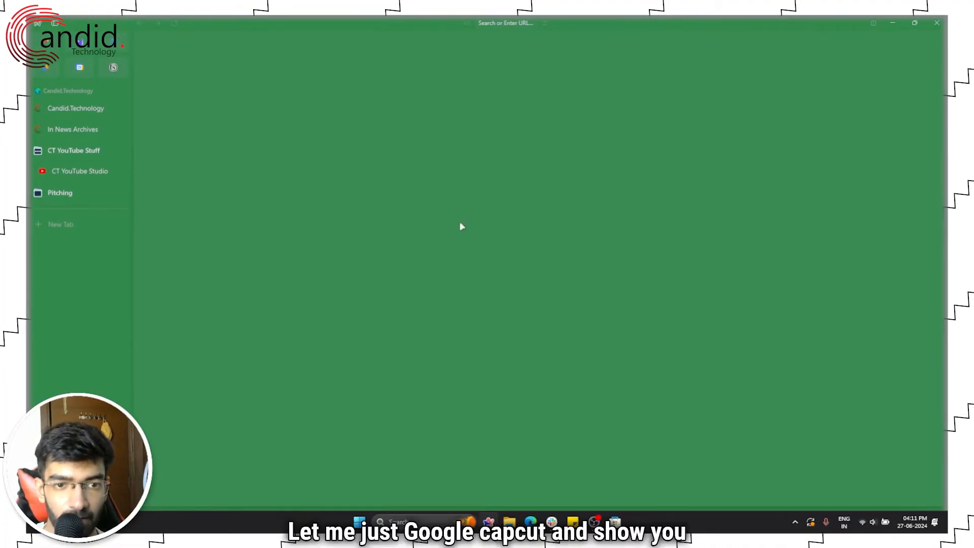
pyautogui.write('capcut')
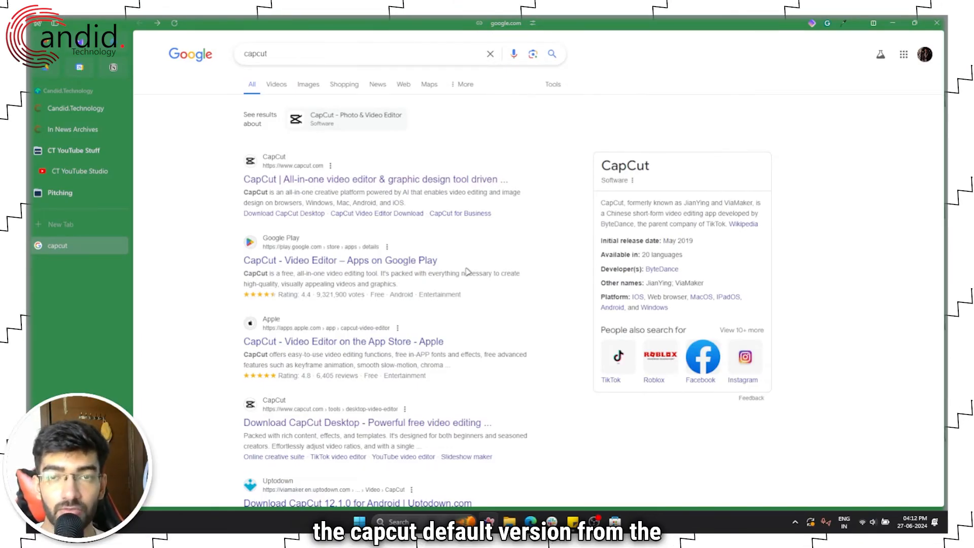
pyautogui.scroll(-3)
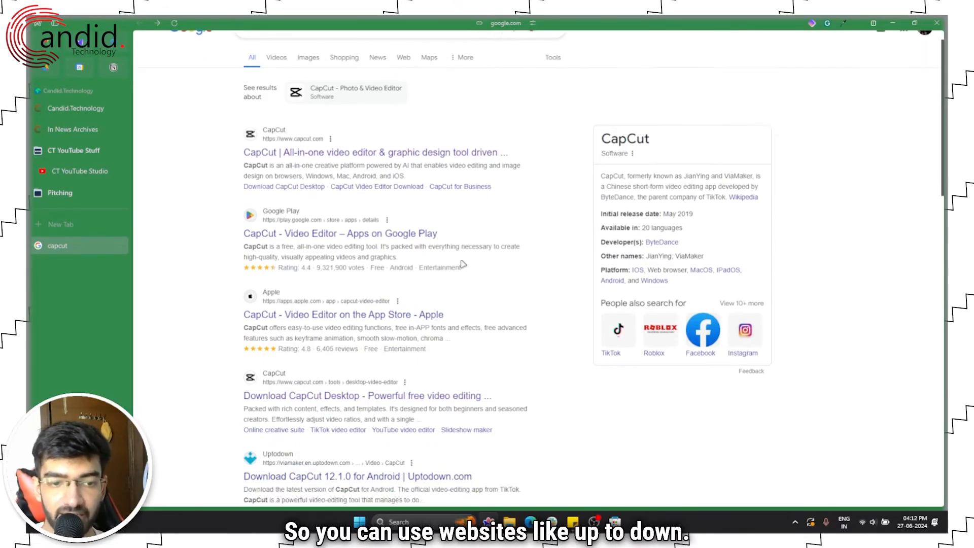
pyautogui.scroll(-3)
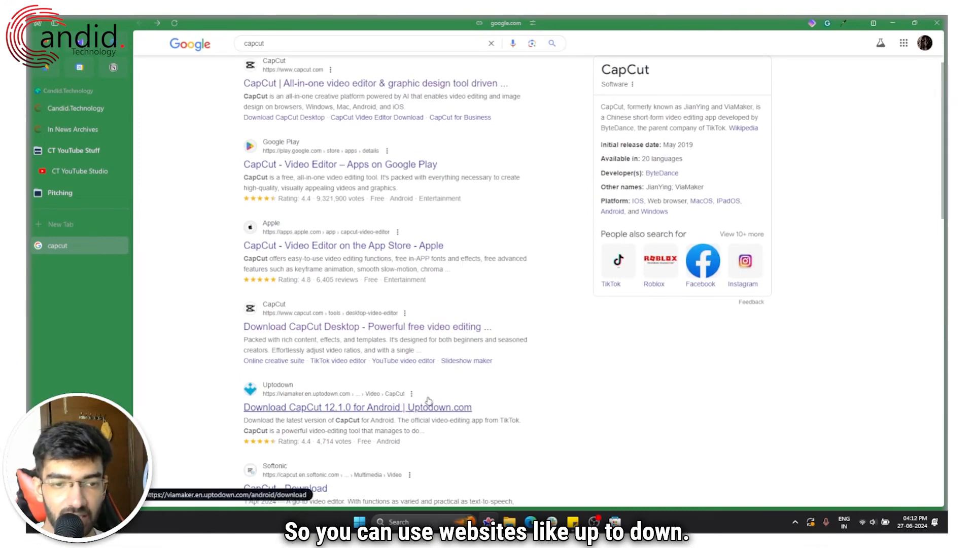
pyautogui.scroll(-3)
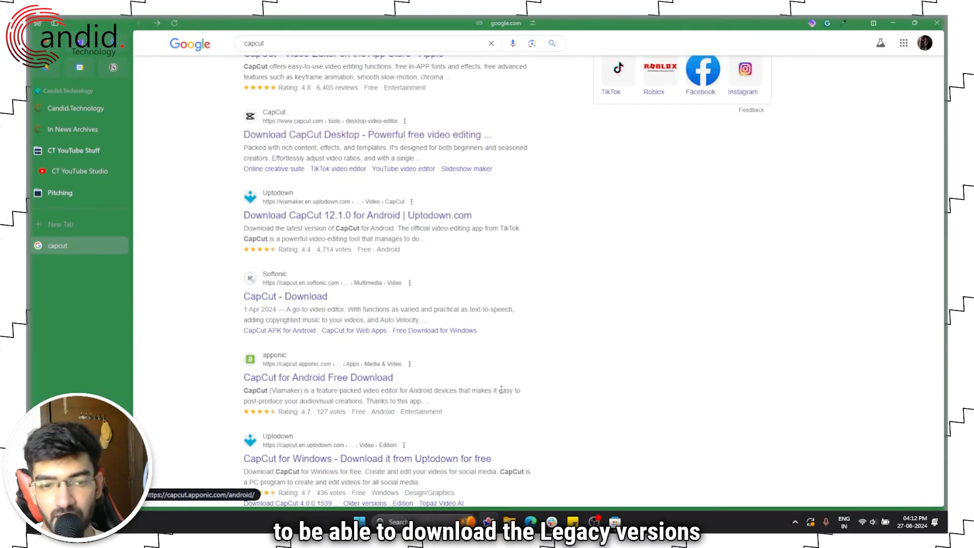
pyautogui.click(365, 459)
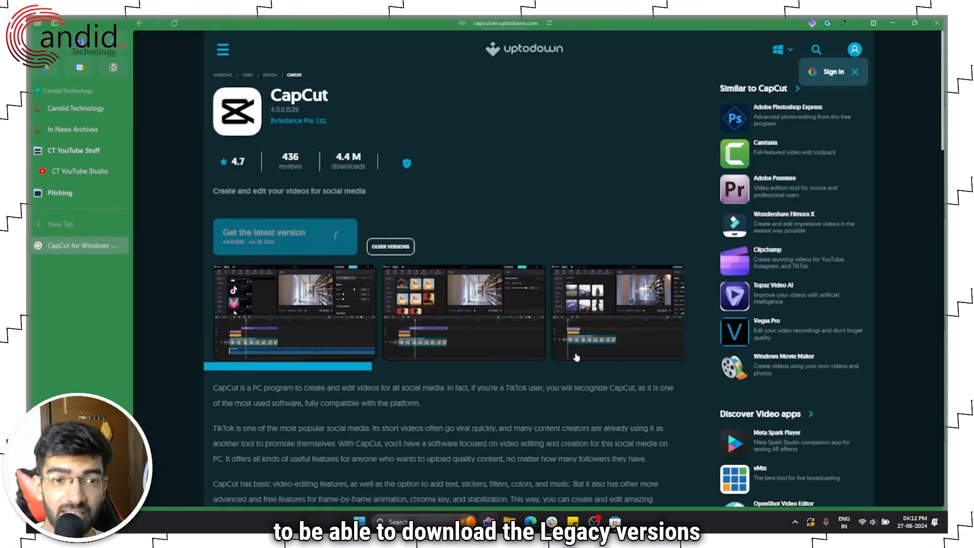